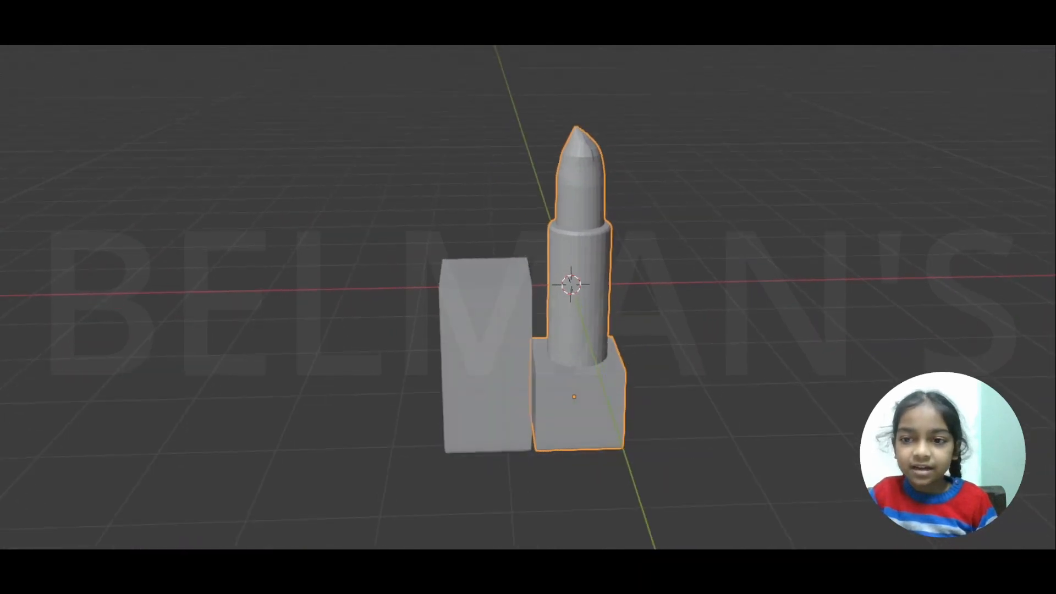
pyautogui.moveTo(856, 178)
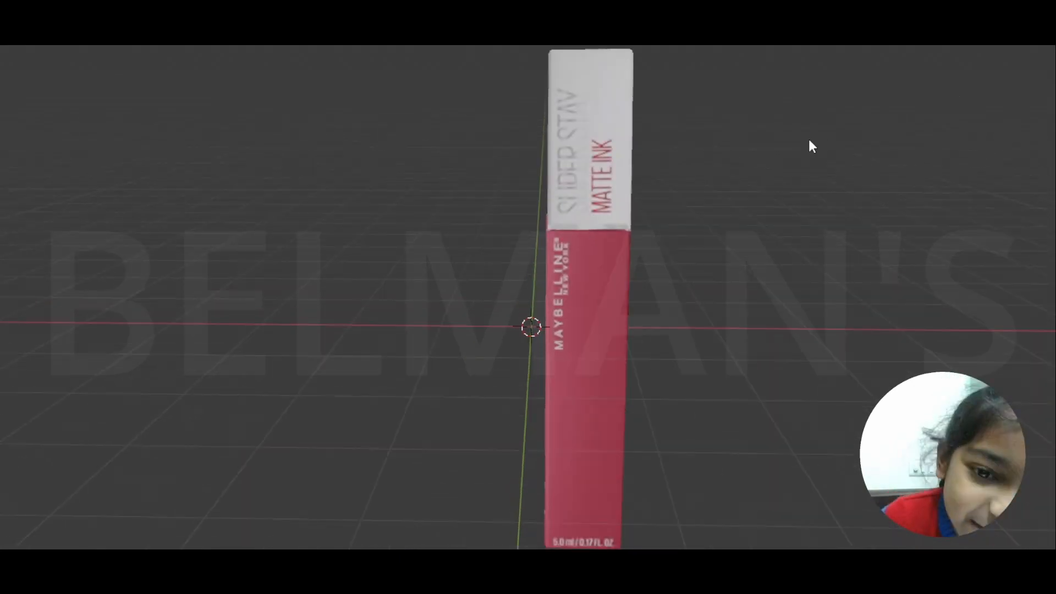
pyautogui.moveTo(615, 187)
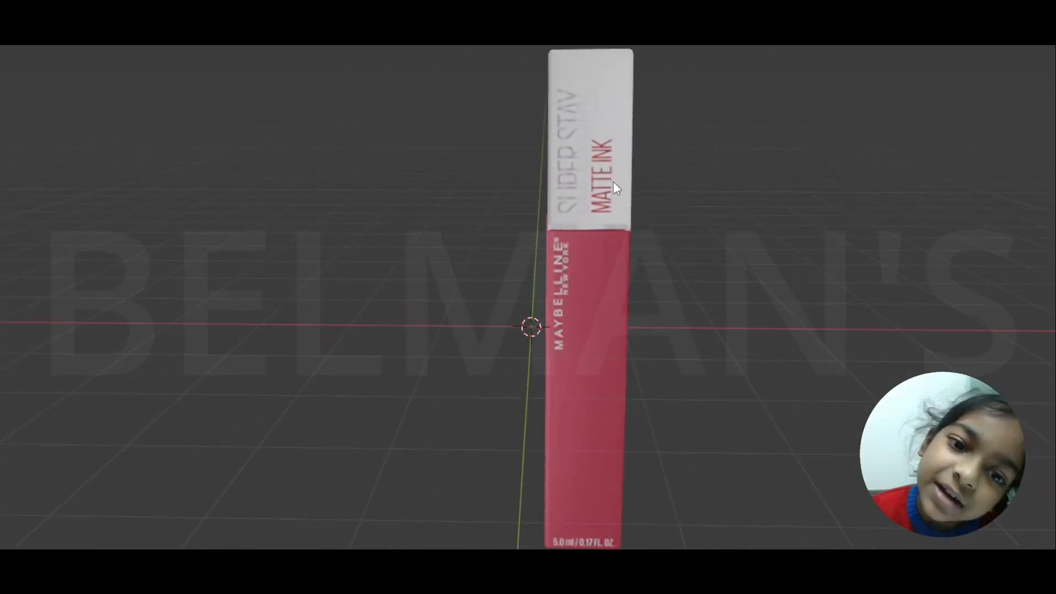